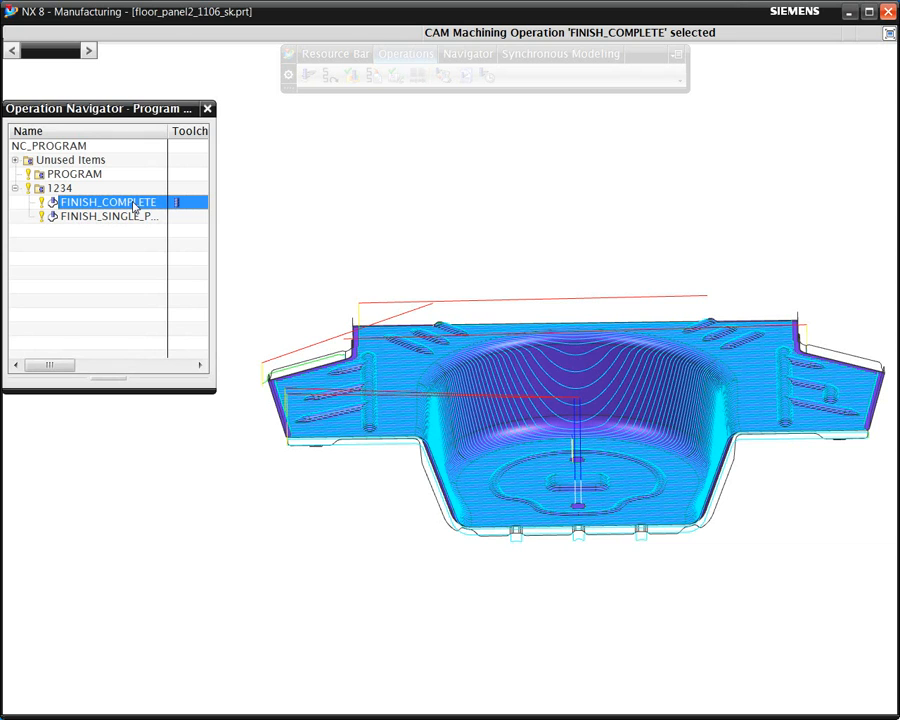
- Select FINISH_SINGLE_PASS under program 1234 to show its single contour toolpath
{"action": "left_click", "coordinate": [108, 217]}
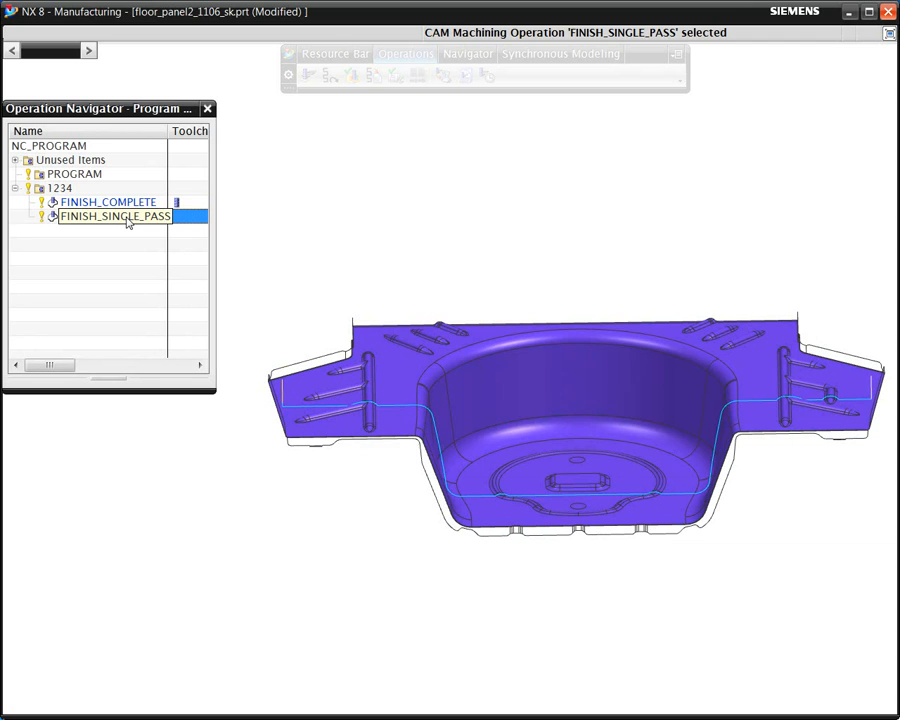
{"action": "mouse_move", "coordinate": [167, 229]}
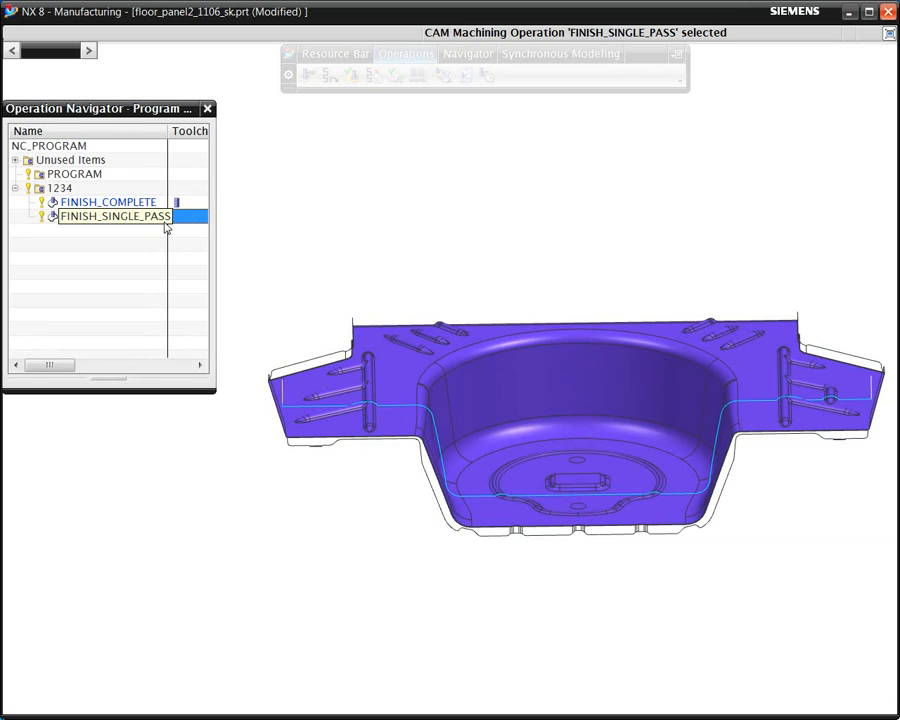
{"action": "mouse_move", "coordinate": [352, 75]}
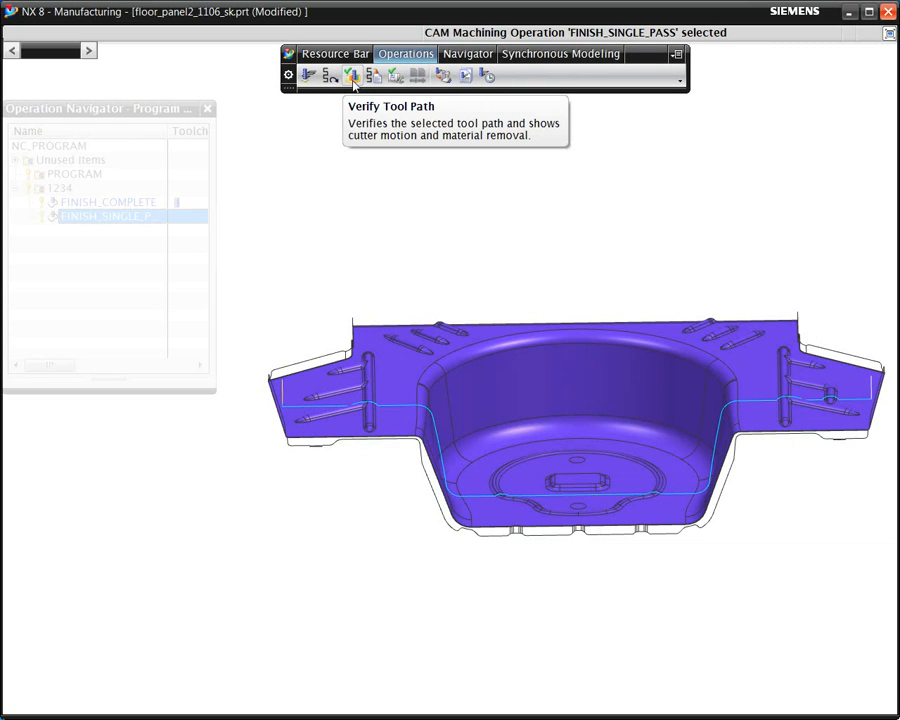
- Verify the toolpath with Check for Gouges and Check Tool and Holder enabled
{"action": "left_click", "coordinate": [353, 75]}
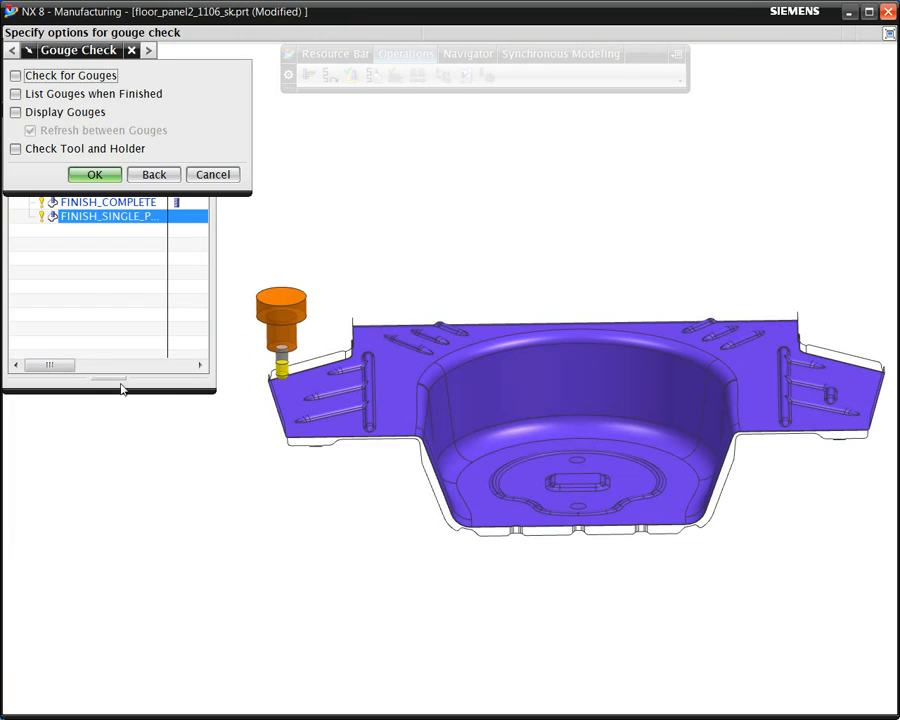
{"action": "left_click", "coordinate": [15, 75]}
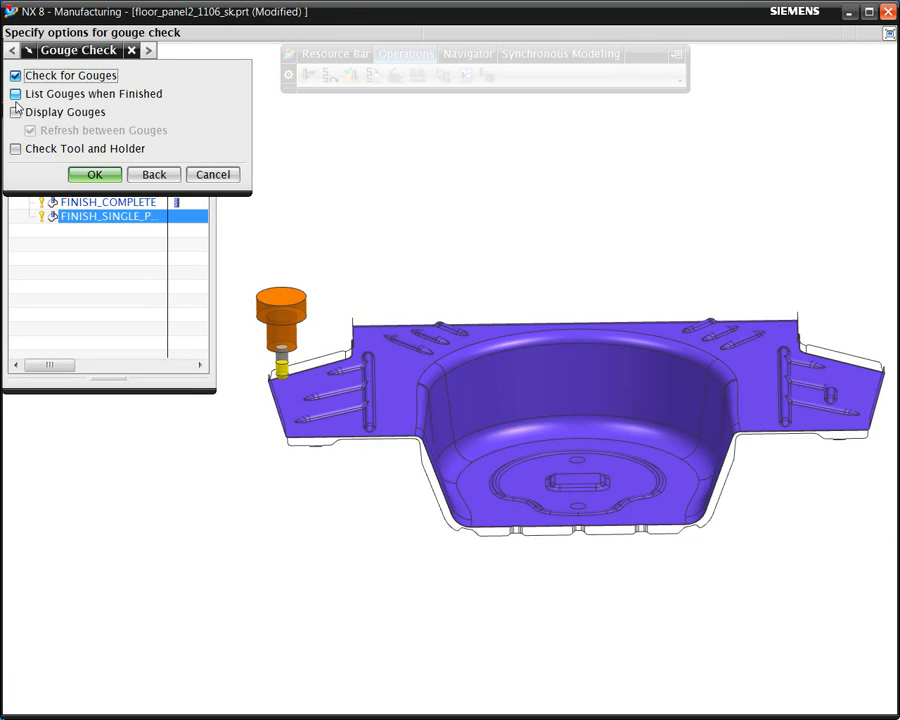
{"action": "left_click", "coordinate": [15, 148]}
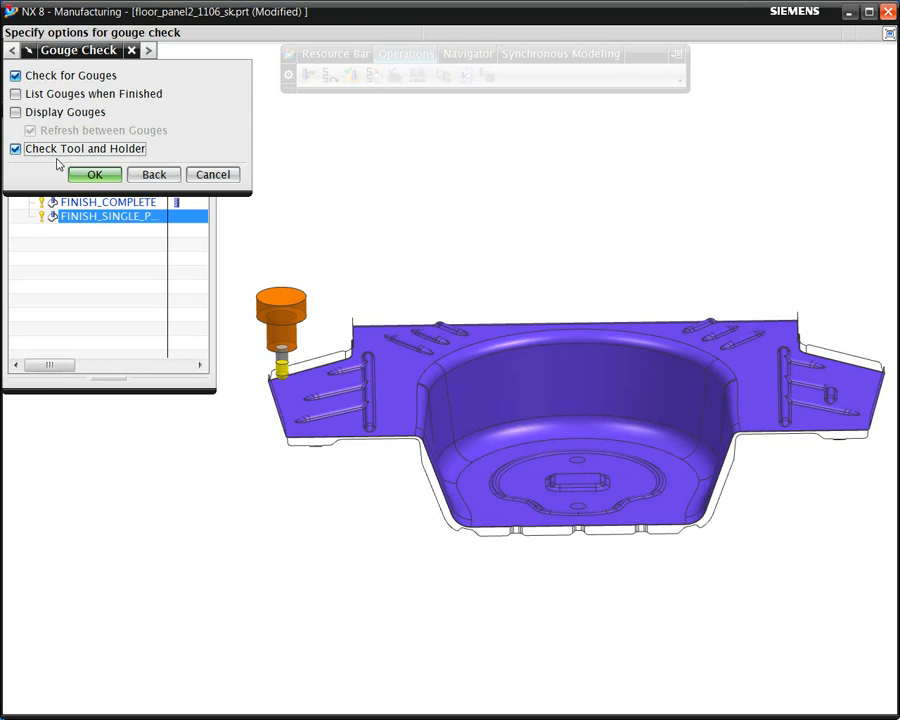
{"action": "left_click", "coordinate": [94, 174]}
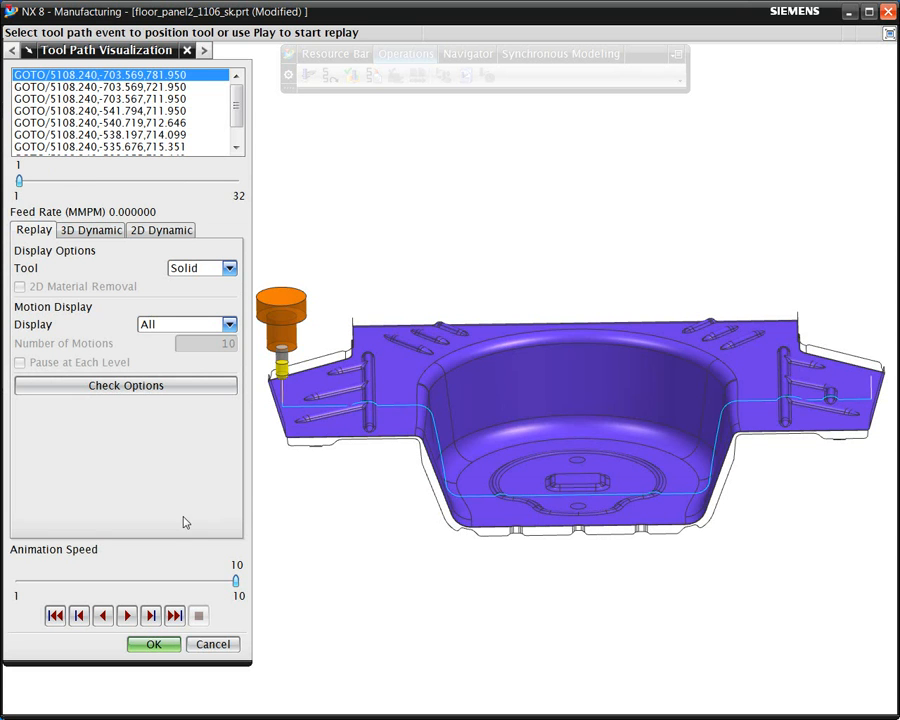
- Replay the toolpath at animation speed 2, watch red collision sections appear, then close
{"action": "left_click_drag", "start_coordinate": [234, 580], "coordinate": [67, 580]}
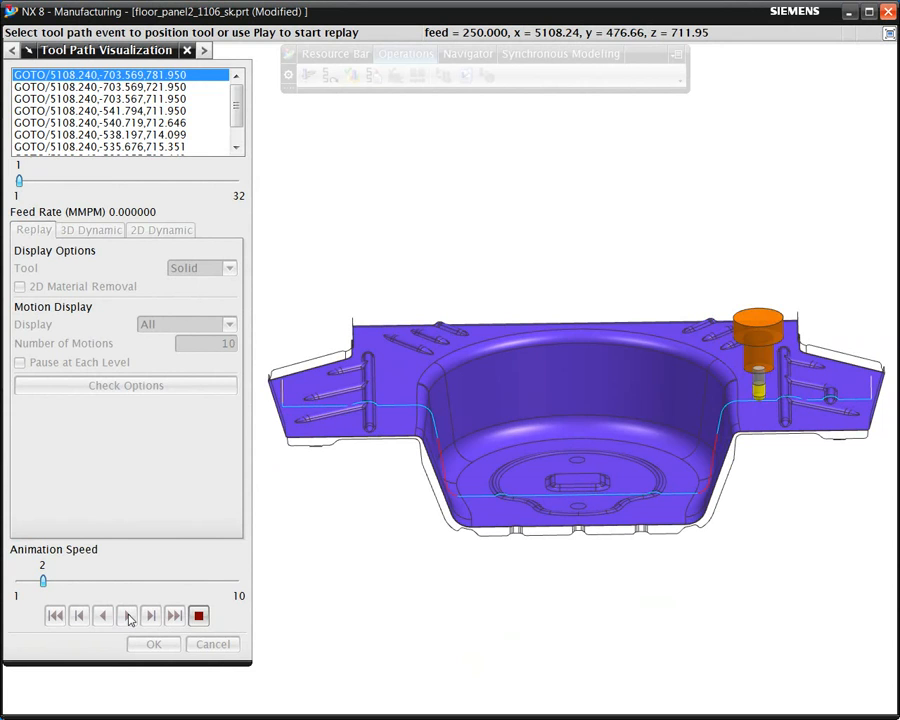
{"action": "left_click", "coordinate": [127, 615]}
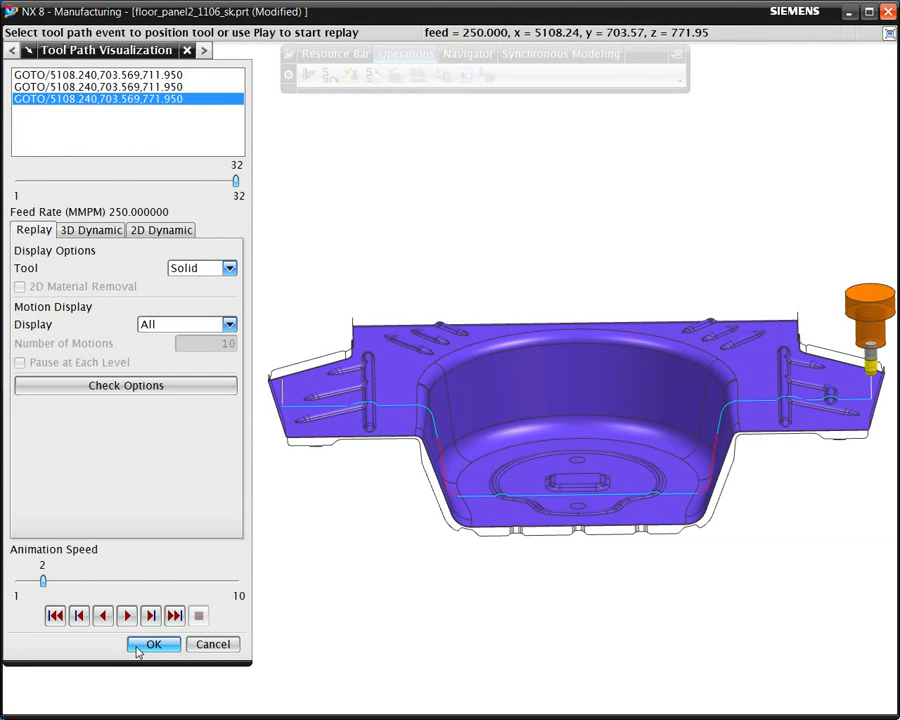
{"action": "left_click", "coordinate": [154, 644]}
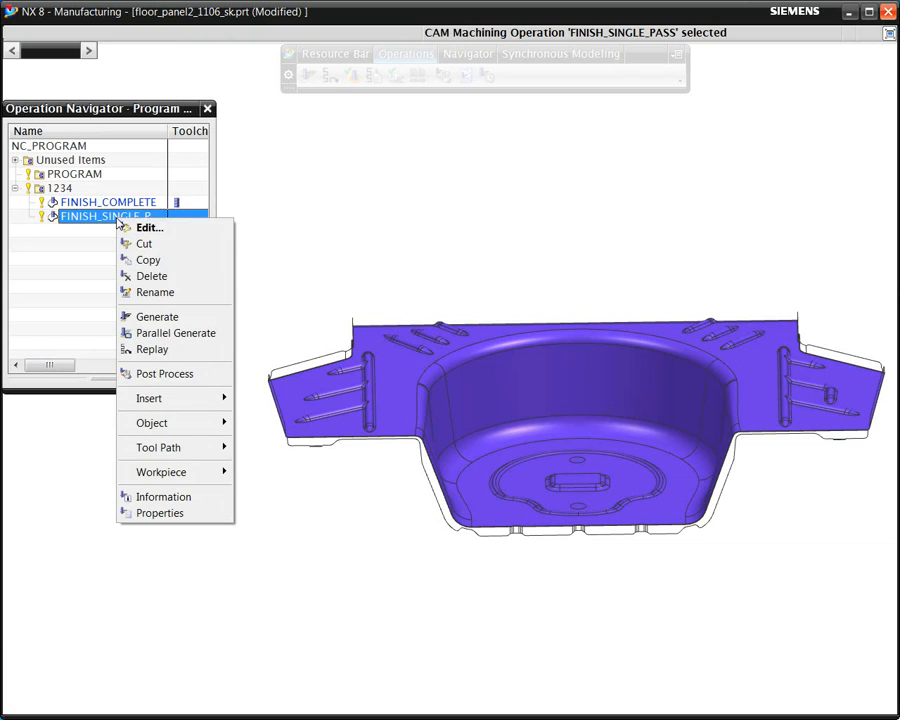
{"action": "mouse_move", "coordinate": [158, 447]}
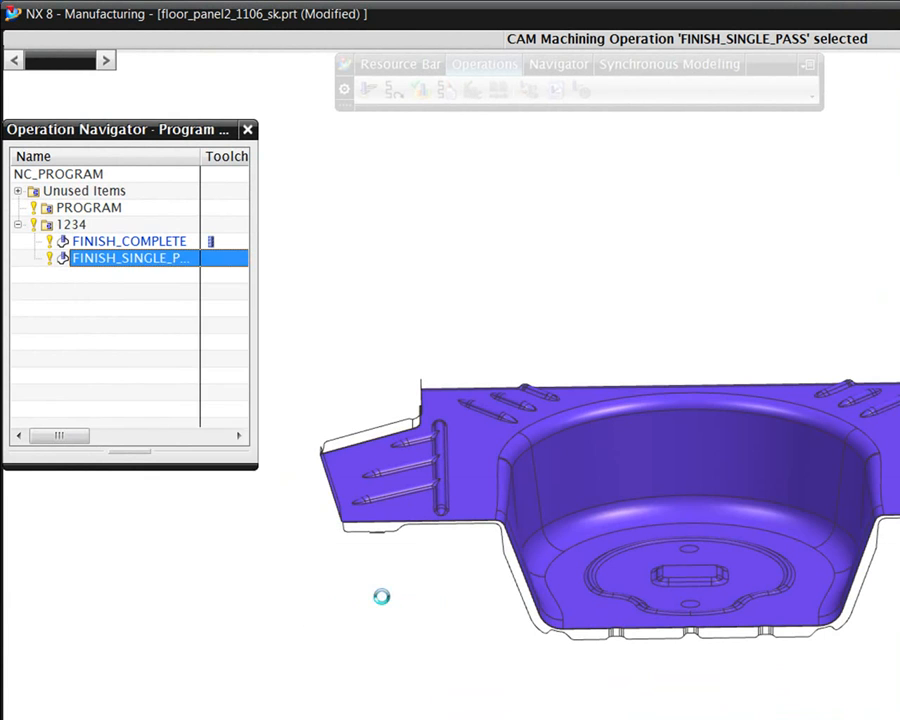
- Accept Tool Path Tilt with 55° from +ZM and 10 mm holder/shank clearance
{"action": "double_click", "coordinate": [130, 258]}
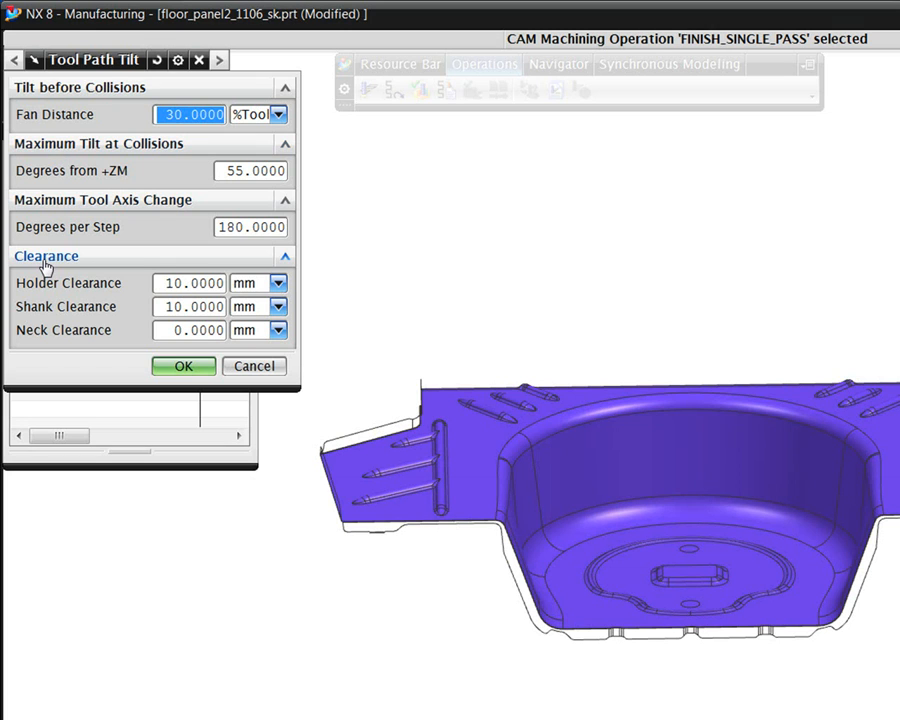
{"action": "mouse_move", "coordinate": [43, 298]}
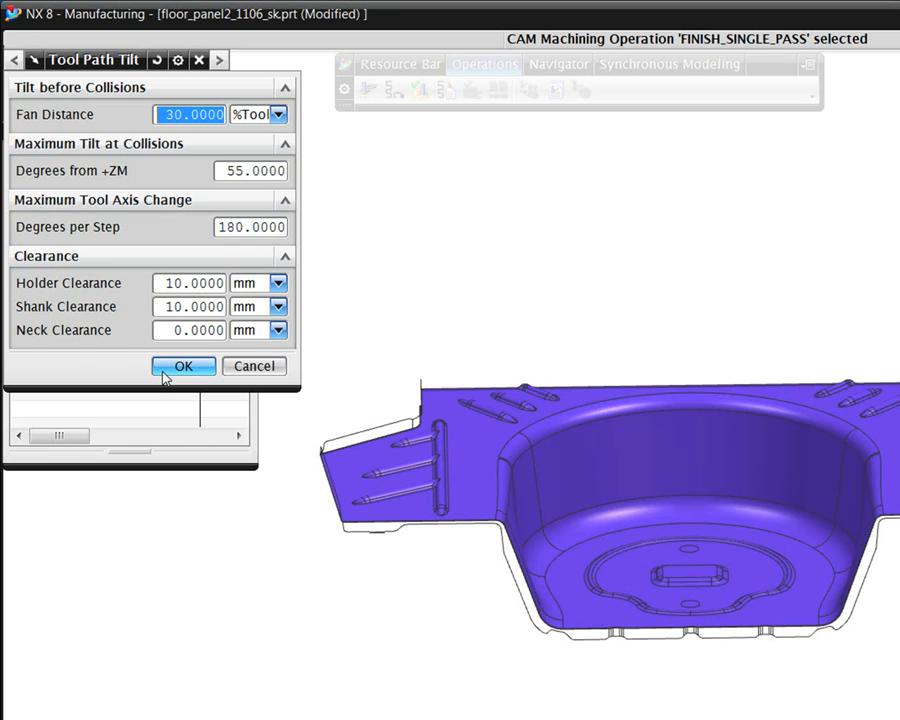
{"action": "left_click", "coordinate": [184, 366]}
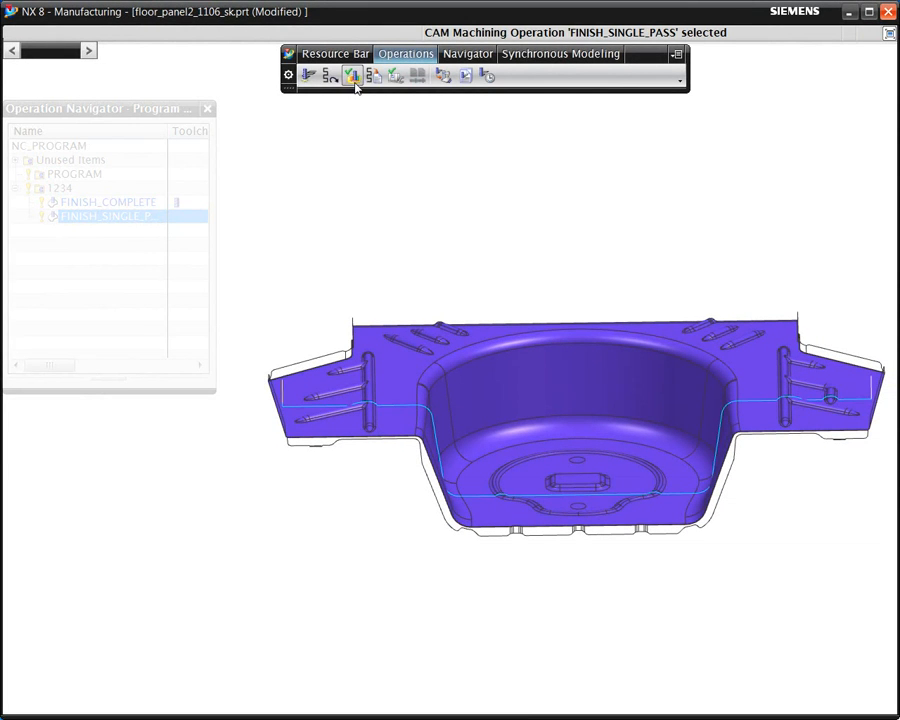
- Replay the tilted toolpath at animation speed 2 through all 80 motions without collisions
{"action": "left_click", "coordinate": [353, 75]}
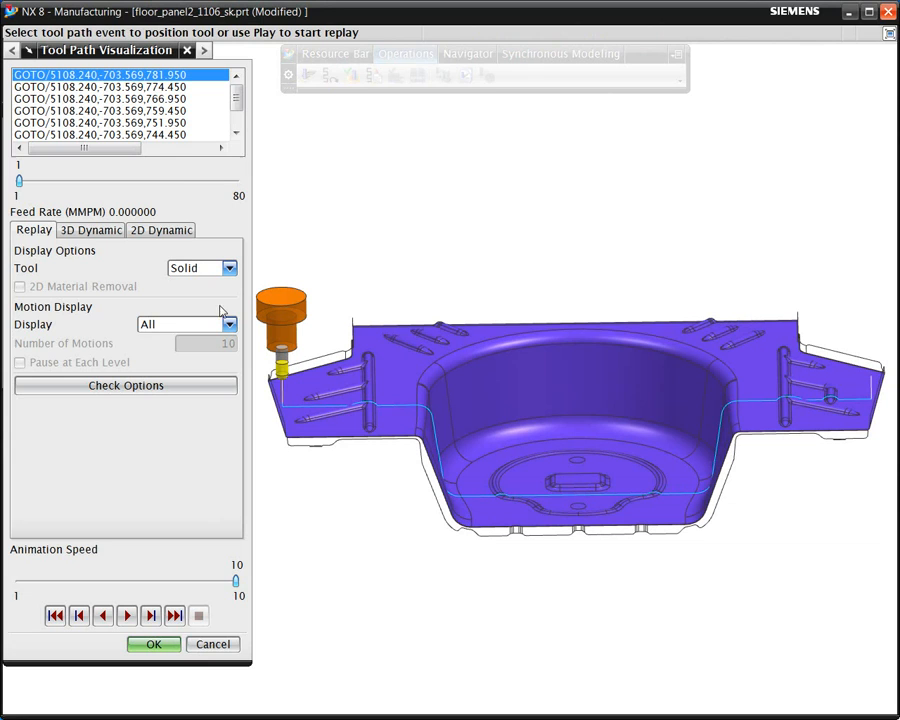
{"action": "left_click_drag", "start_coordinate": [235, 580], "coordinate": [115, 580]}
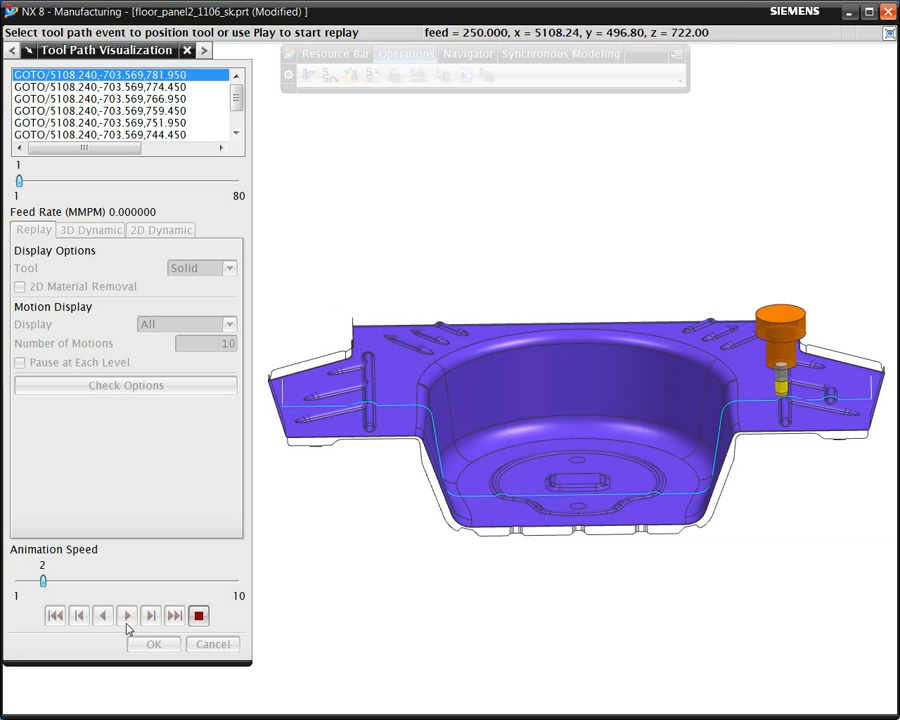
{"action": "left_click", "coordinate": [126, 615]}
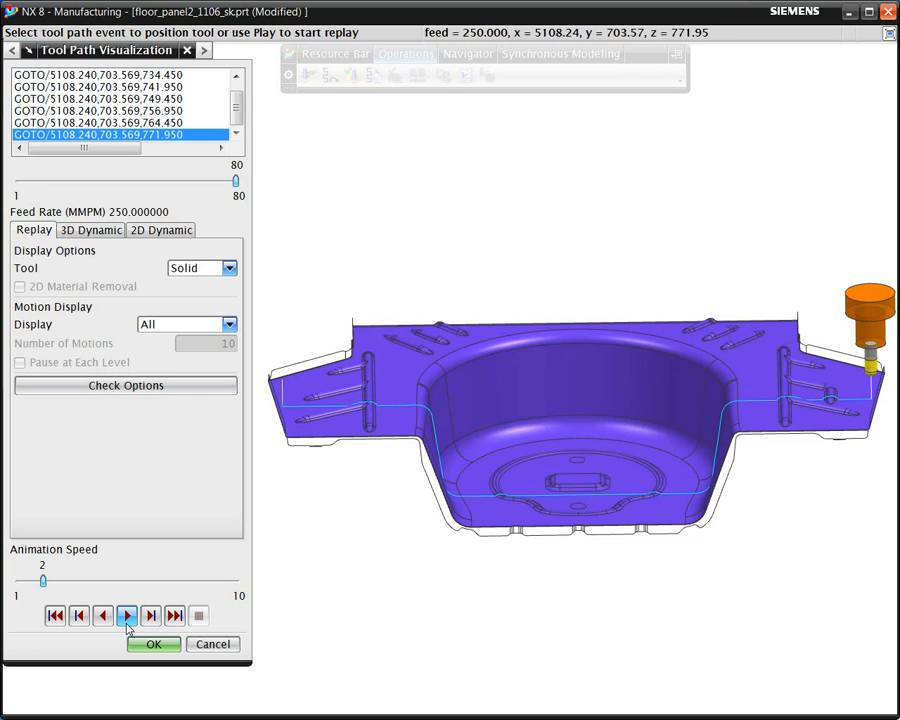